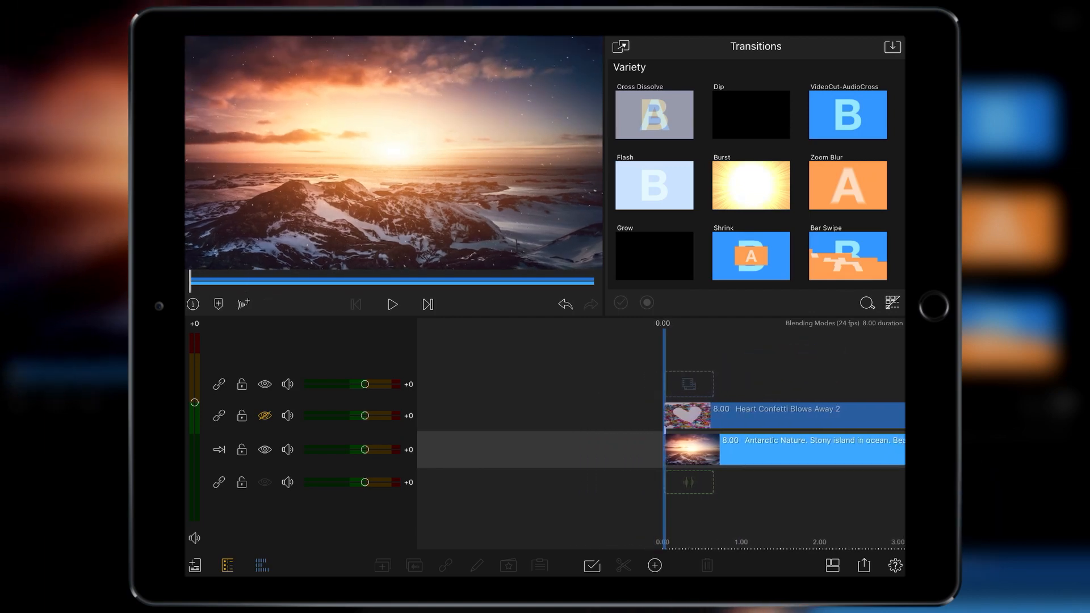
# Unhide the Heart Confetti Blows Away 2 track and play the timeline to preview it.
pyautogui.click(392, 305)
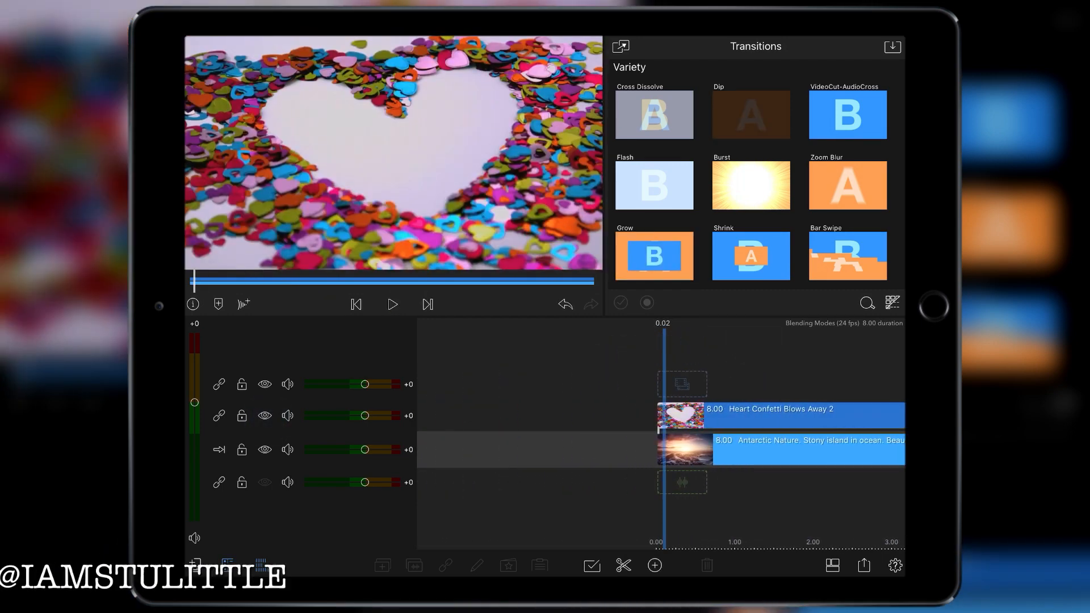
pyautogui.click(391, 304)
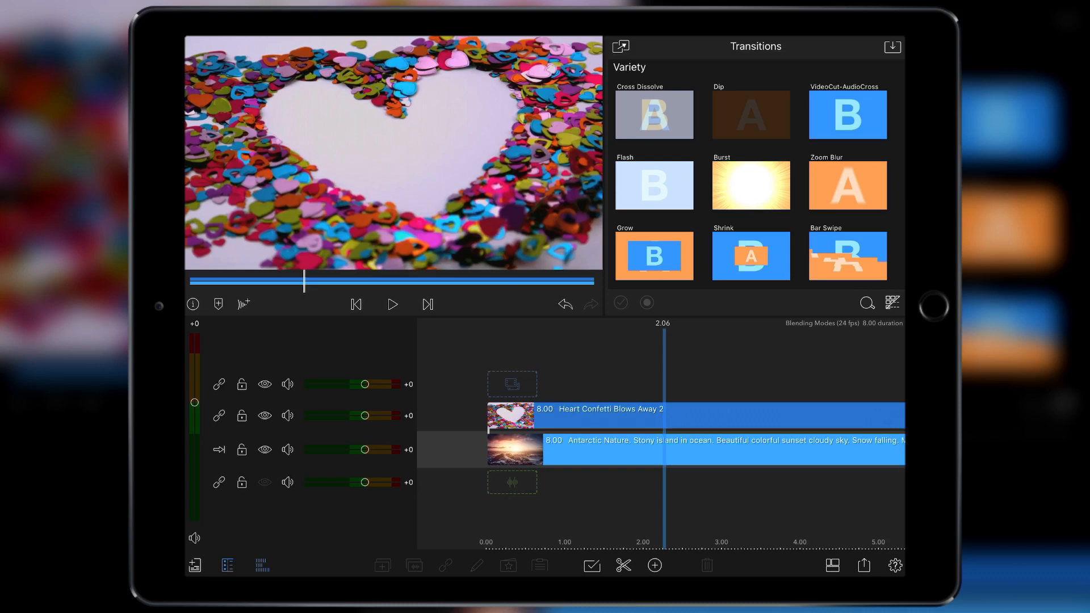
pyautogui.hscroll(3)
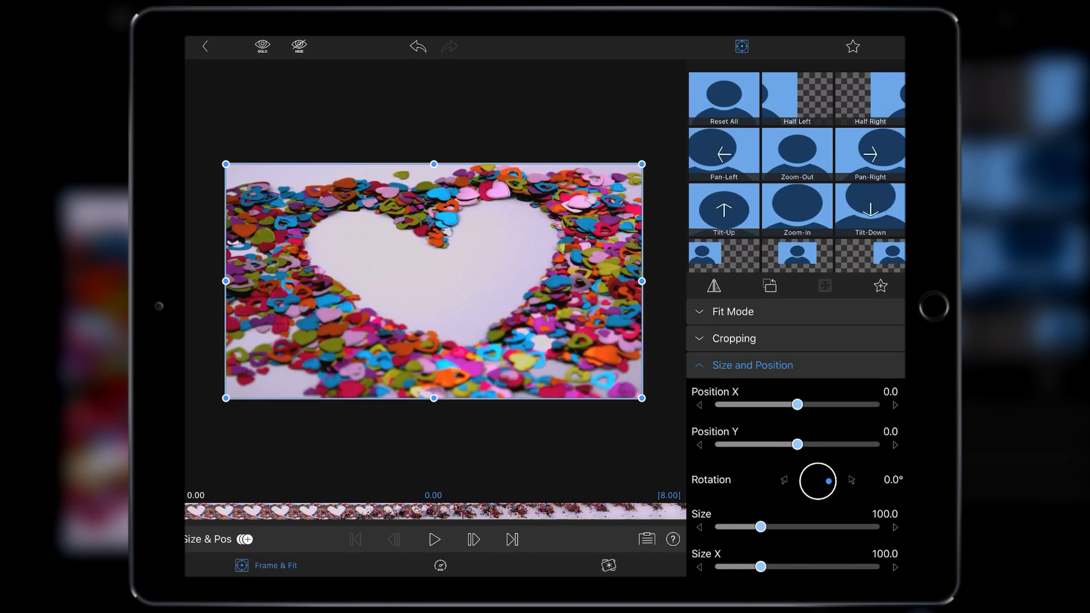
# Set the confetti clip's blend mode to Multiply at 100% opacity over the sunset.
pyautogui.click(752, 364)
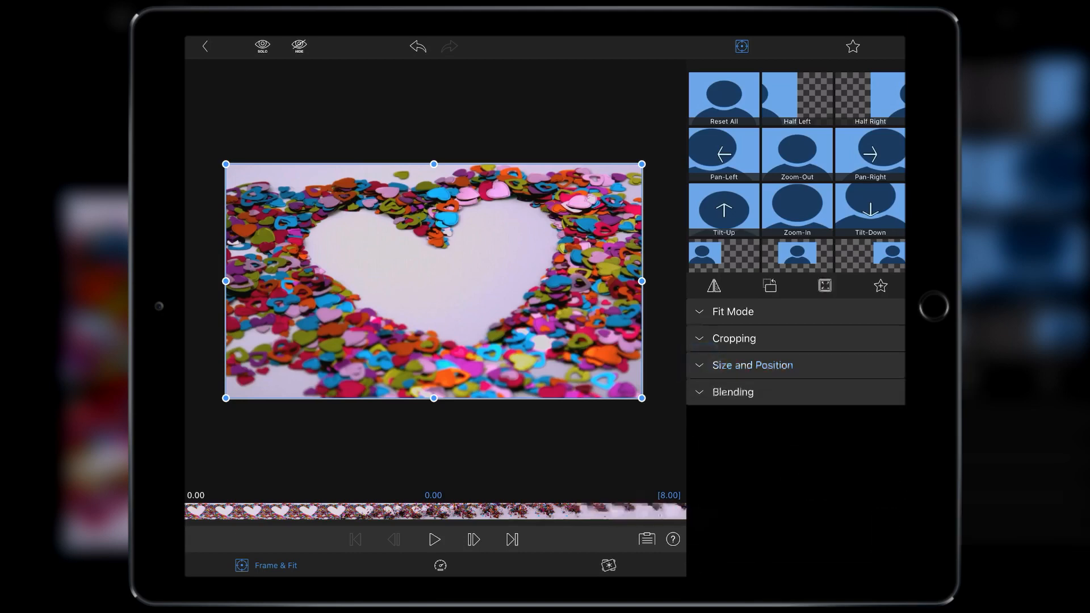
pyautogui.click(732, 391)
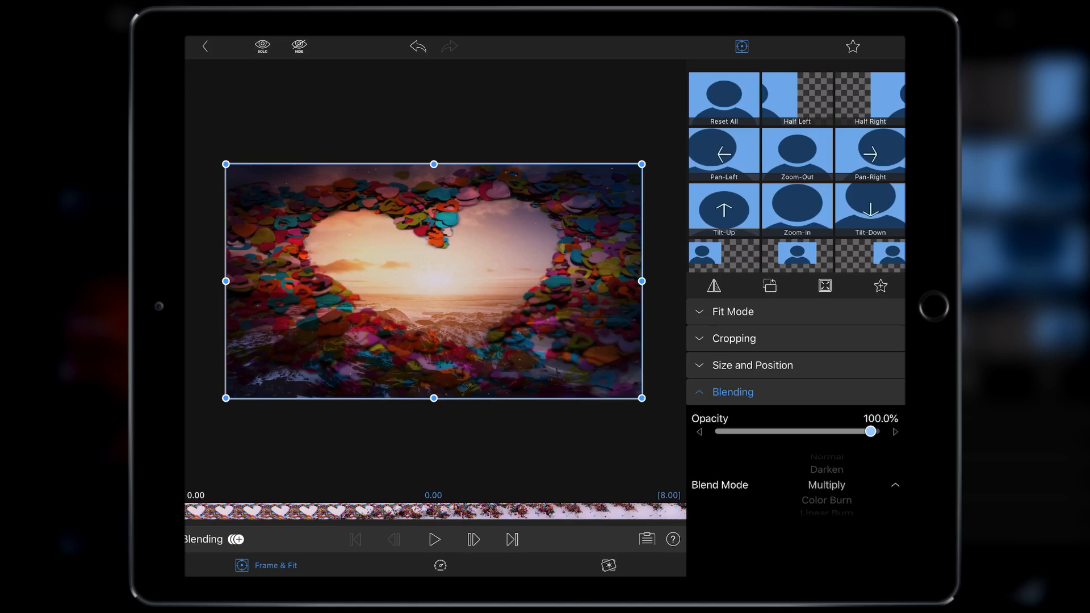
pyautogui.click(602, 565)
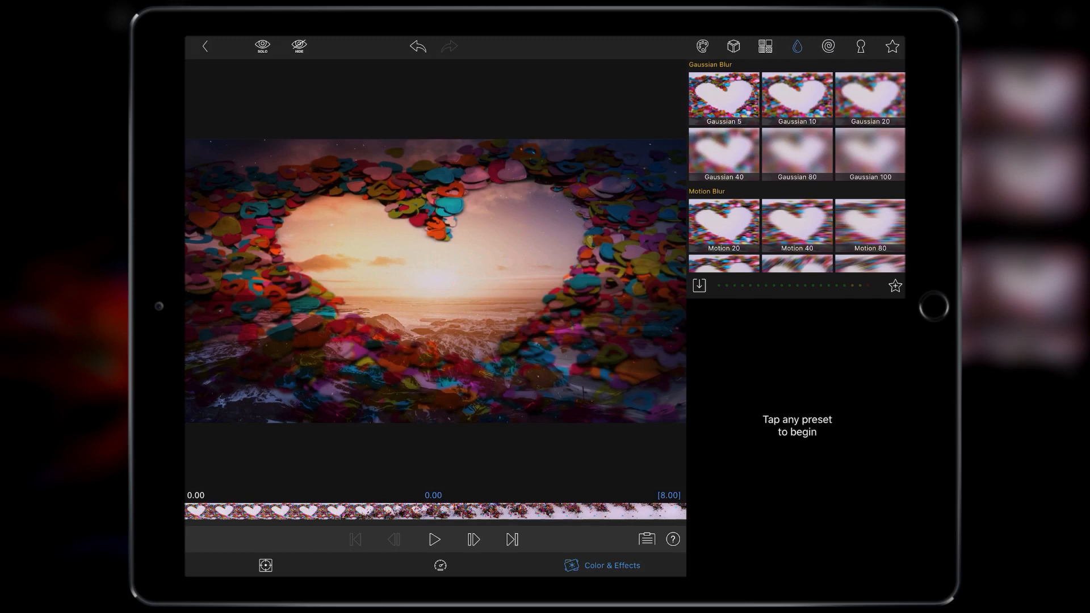
# Try the Gaussian 100 and 80 blur presets on the confetti clip, settling on Gaussian 40.
pyautogui.click(869, 154)
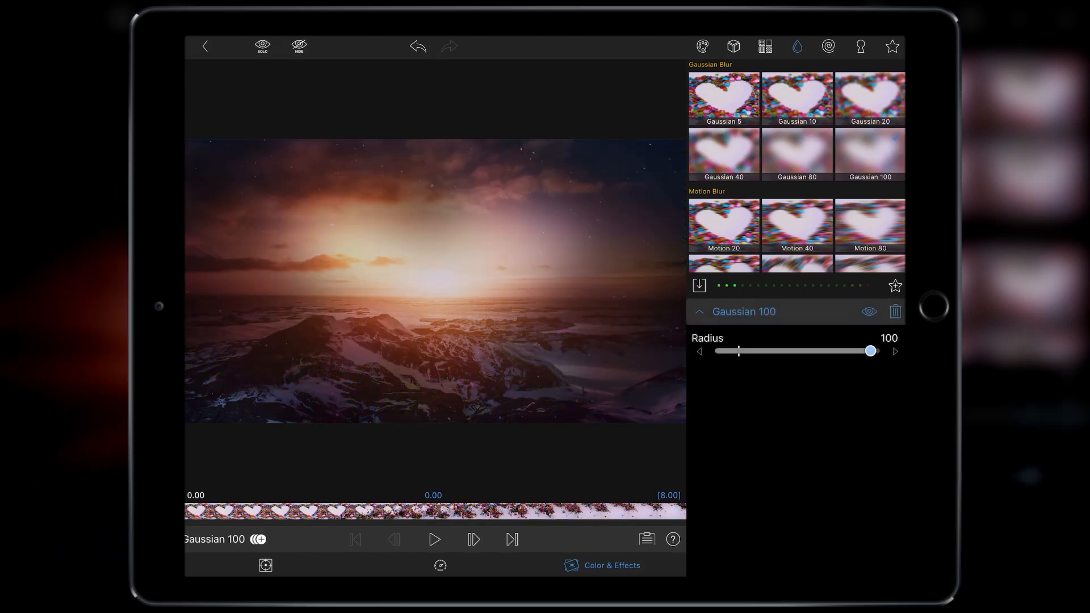
pyautogui.click(797, 153)
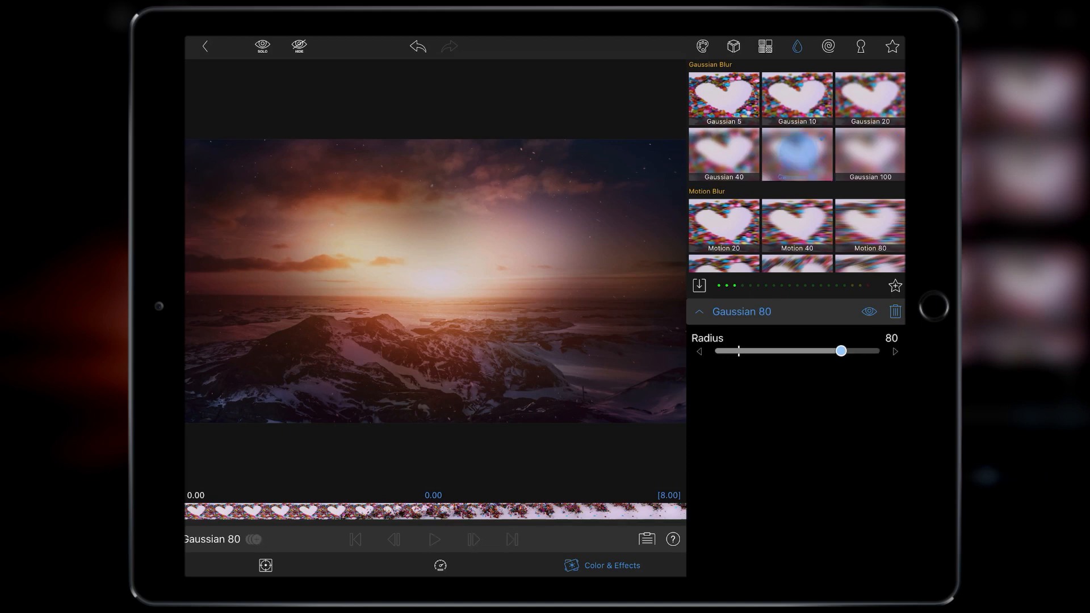
pyautogui.click(723, 153)
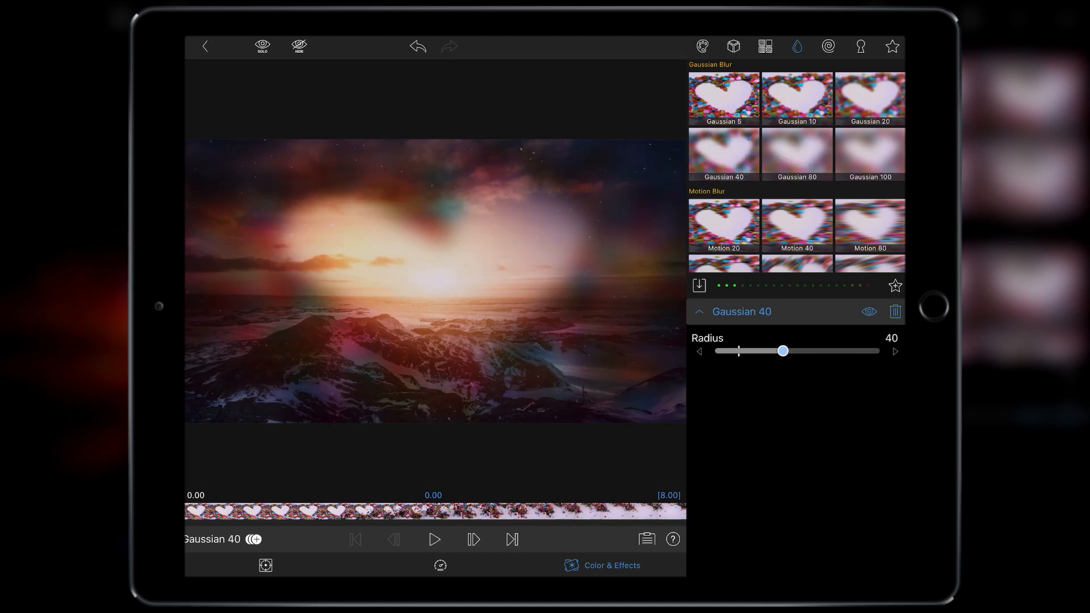
pyautogui.click(869, 153)
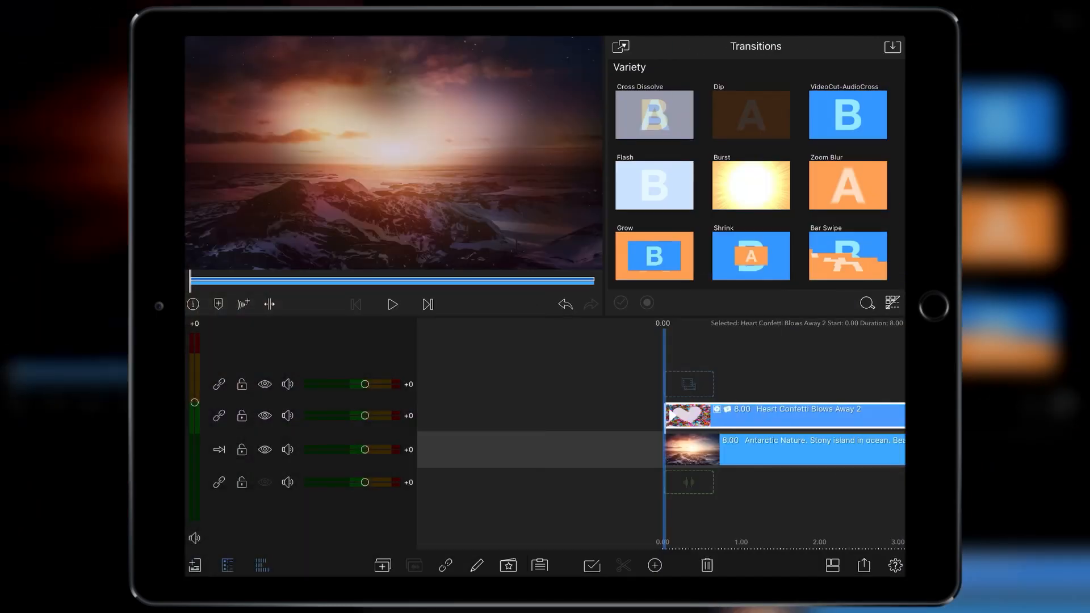
# Return from the clip editor to the main timeline with the blurred confetti clip.
pyautogui.click(391, 304)
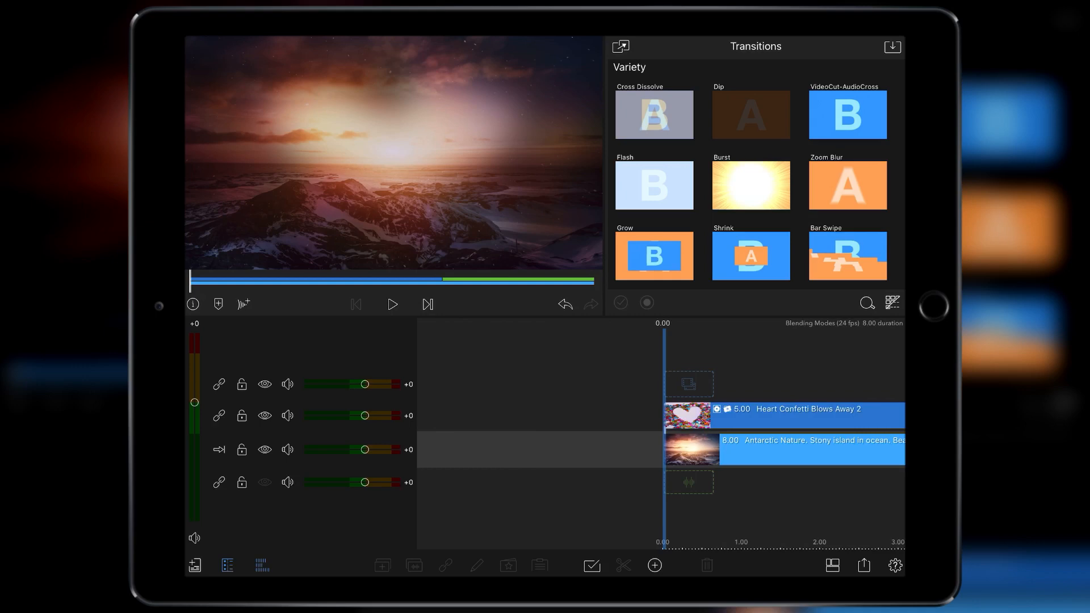
# Trim the confetti clip to 5 seconds and add a Cross Dissolve transition at its end.
pyautogui.click(392, 304)
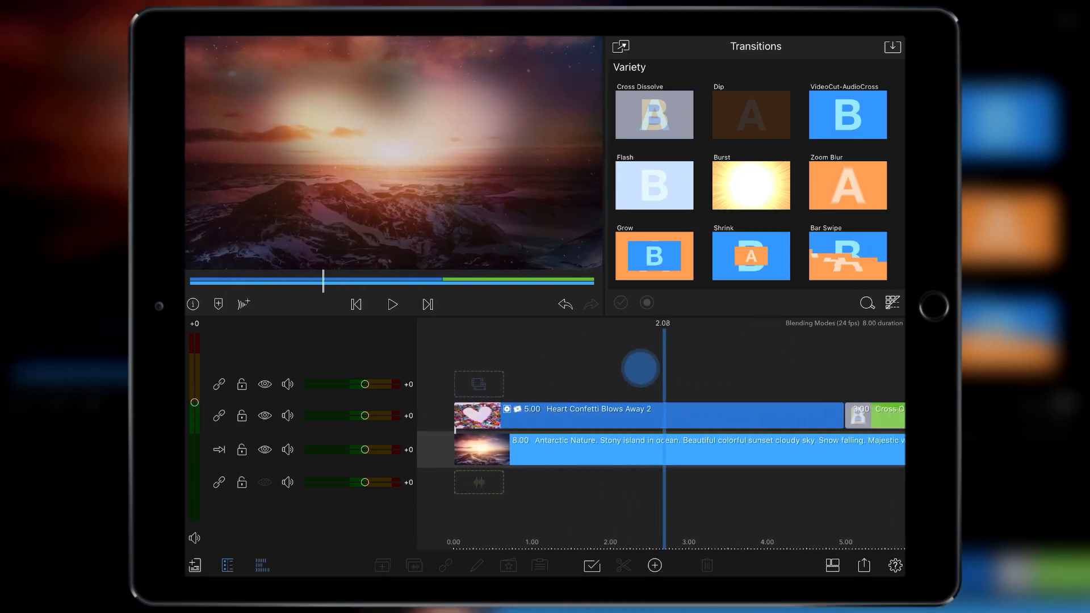
pyautogui.hscroll(3)
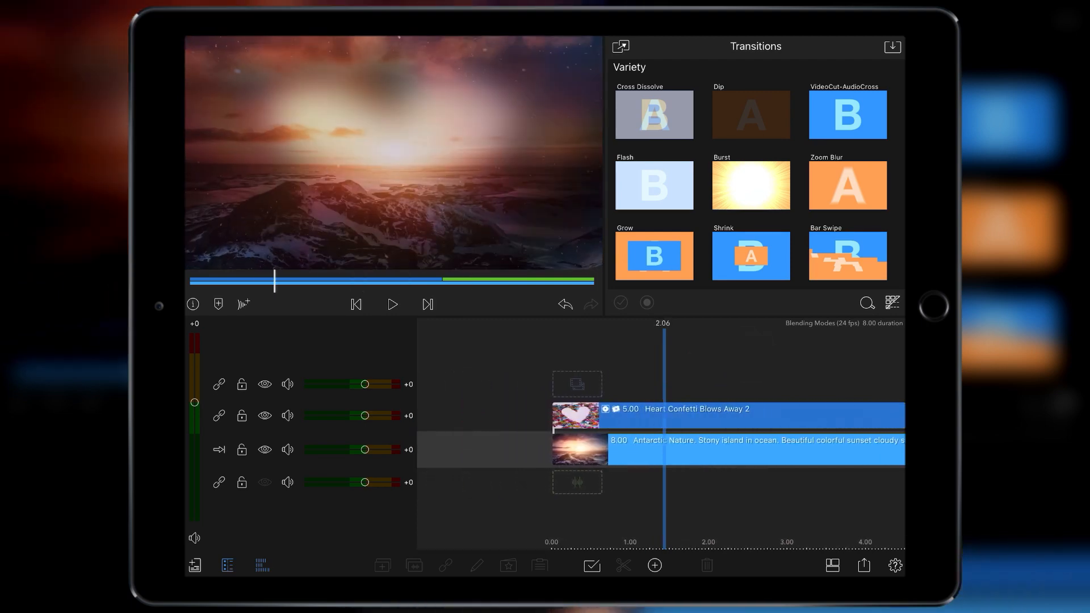